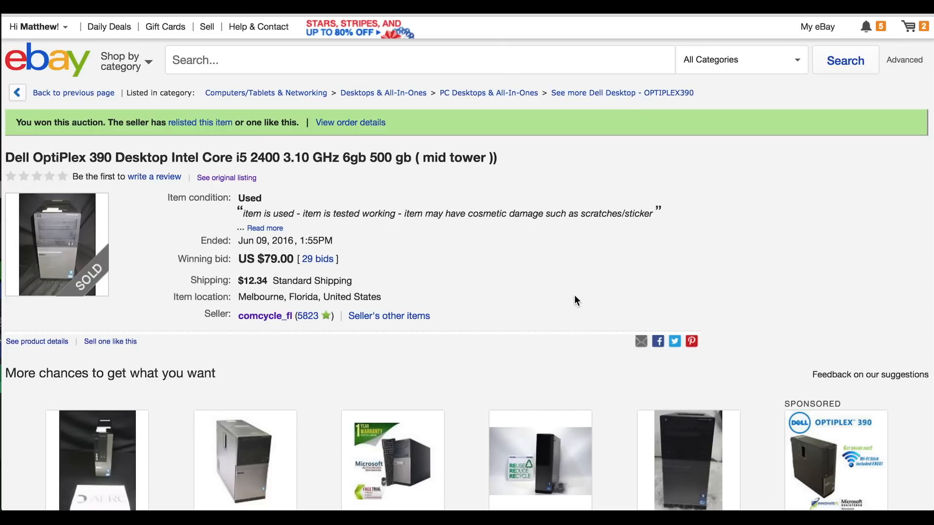
mouse_move(16, 161)
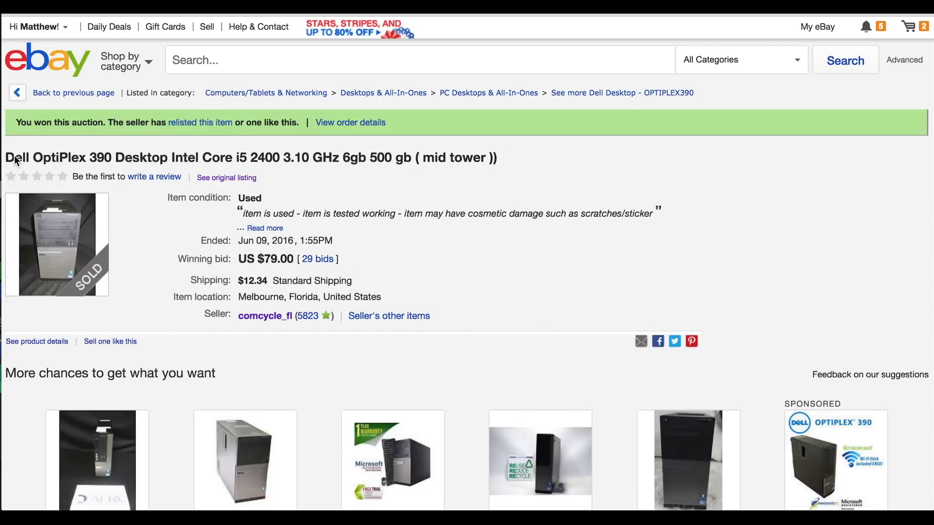
Highlight the OptiPlex 390 model name in the title and scroll down to its item specifics.
drag(5, 157, 165, 158)
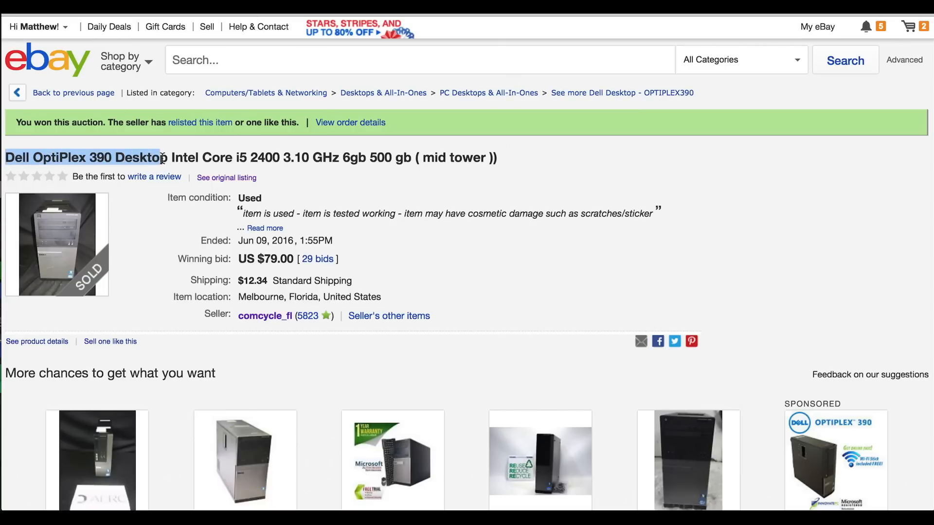
scroll(down, 3)
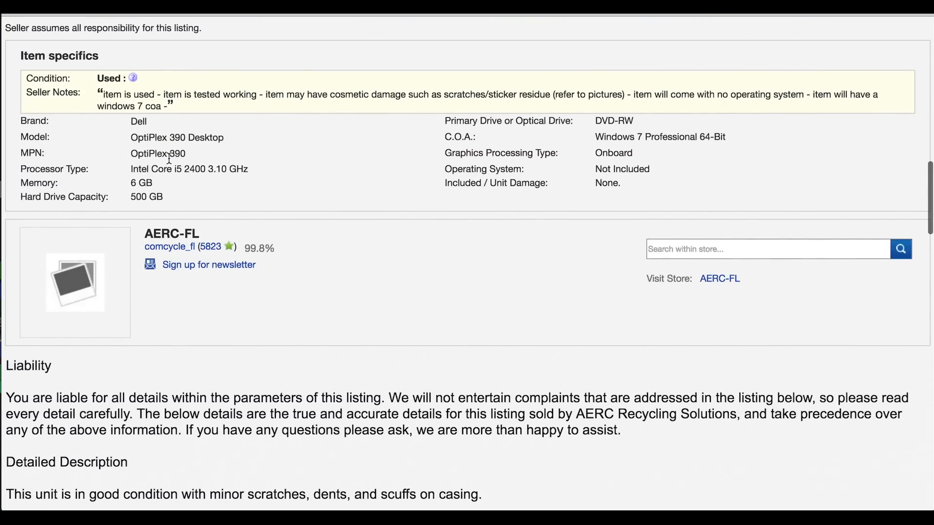
scroll(down, 3)
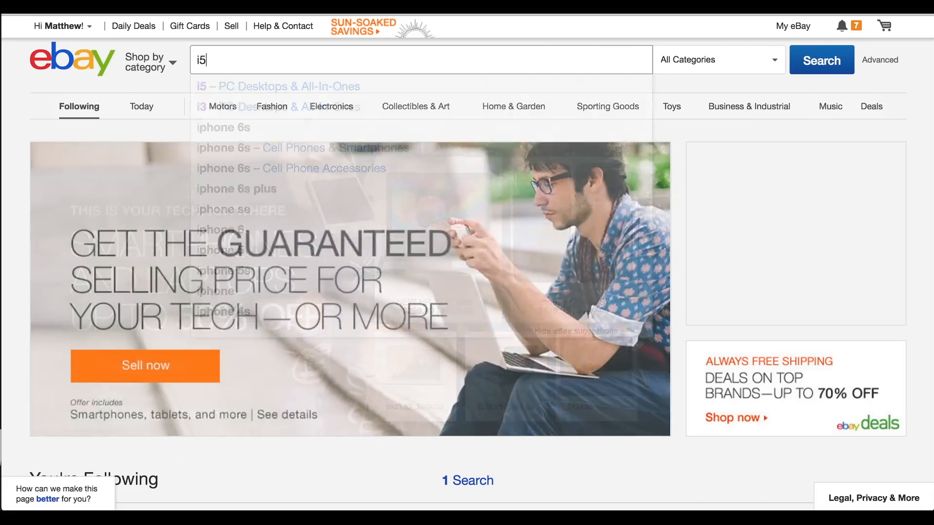
Search 'i5' in PC Desktops & All-In-Ones, sorted by Time: ending soonest, auctions only.
click(821, 59)
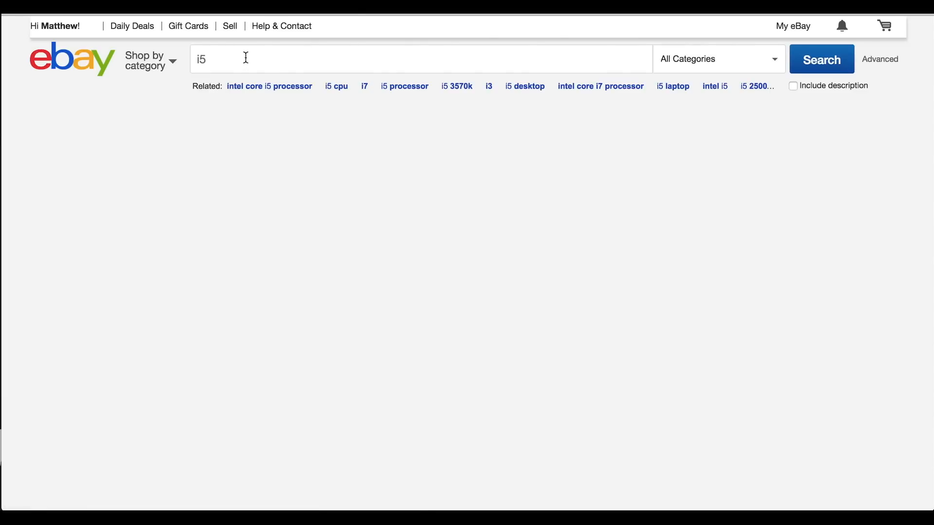
click(820, 59)
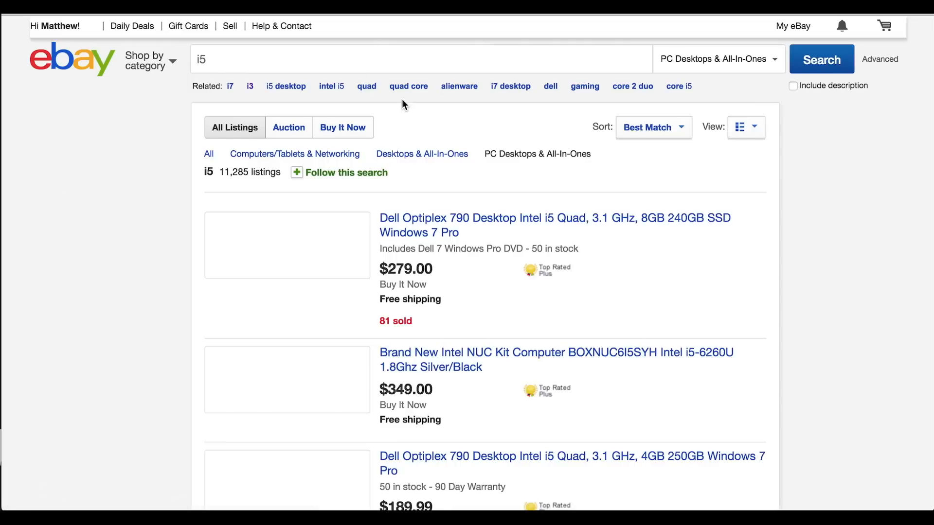
click(652, 127)
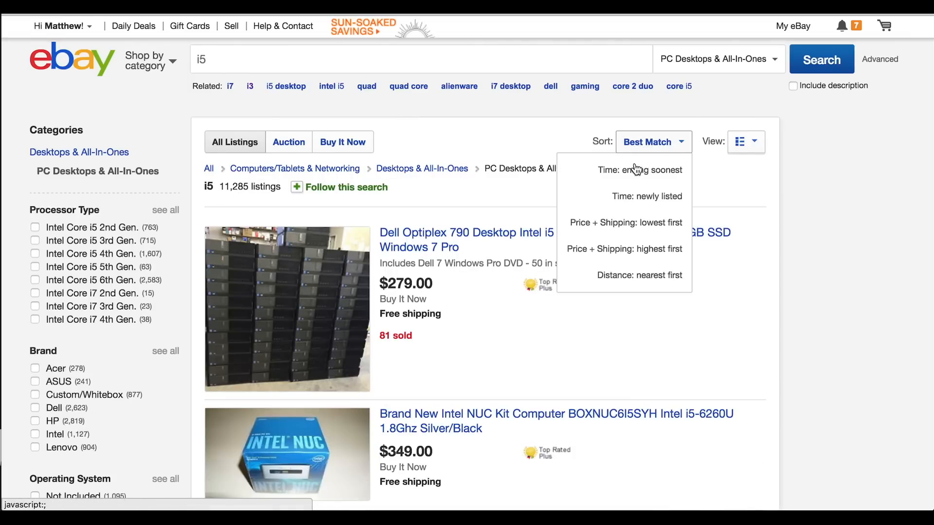
click(640, 170)
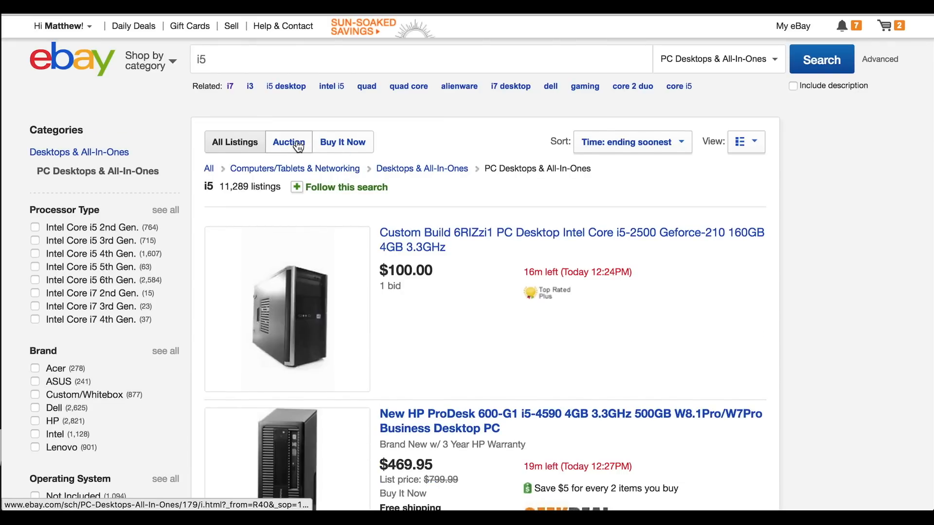
click(288, 141)
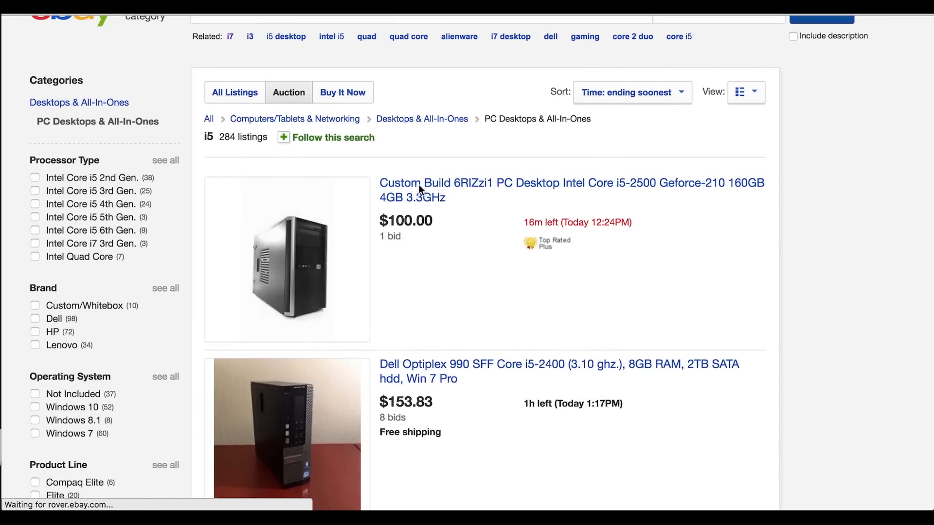
mouse_move(502, 268)
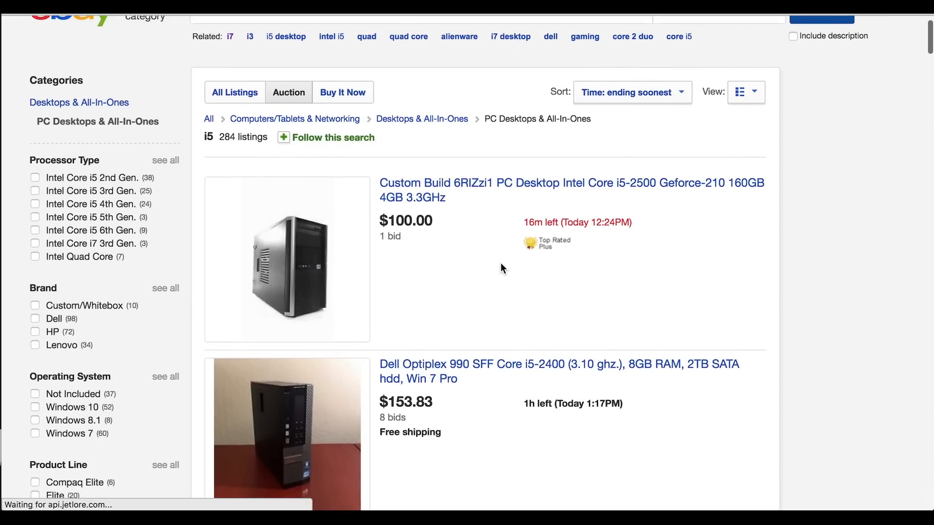
Scroll through the i5 auction results to the Dell OptiPlex 390 minitower listing at $71.
scroll(down, 3)
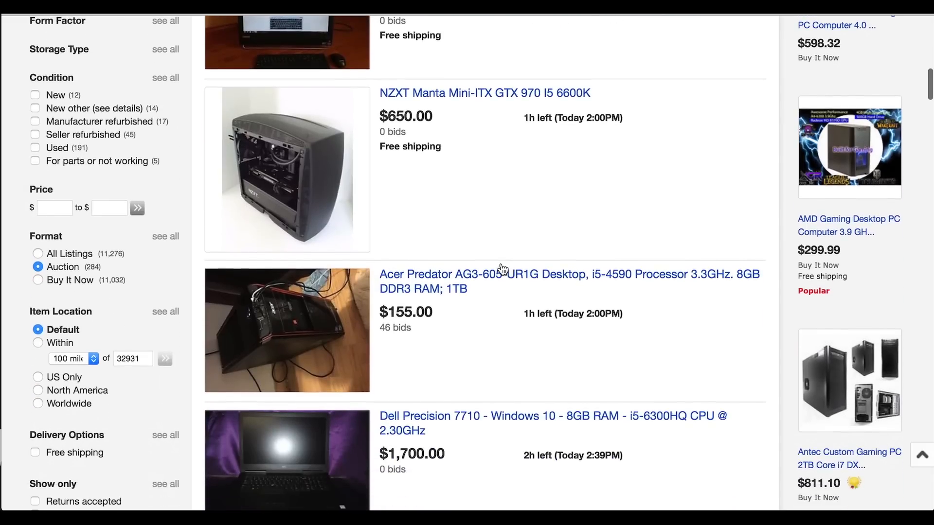
scroll(down, 3)
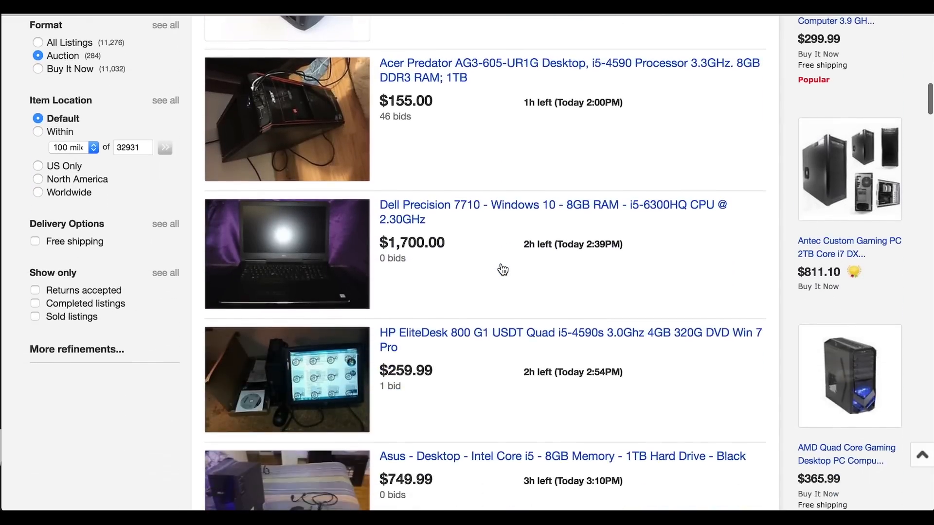
scroll(down, 3)
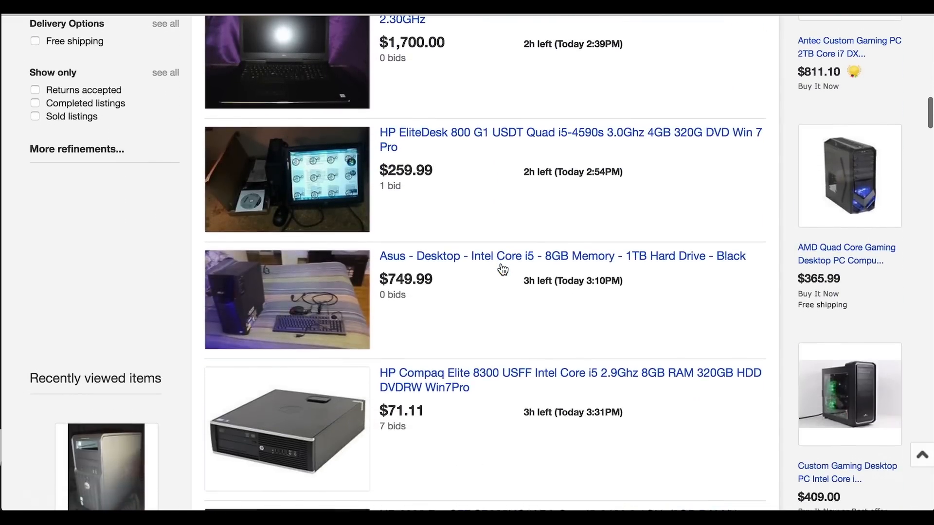
scroll(down, 3)
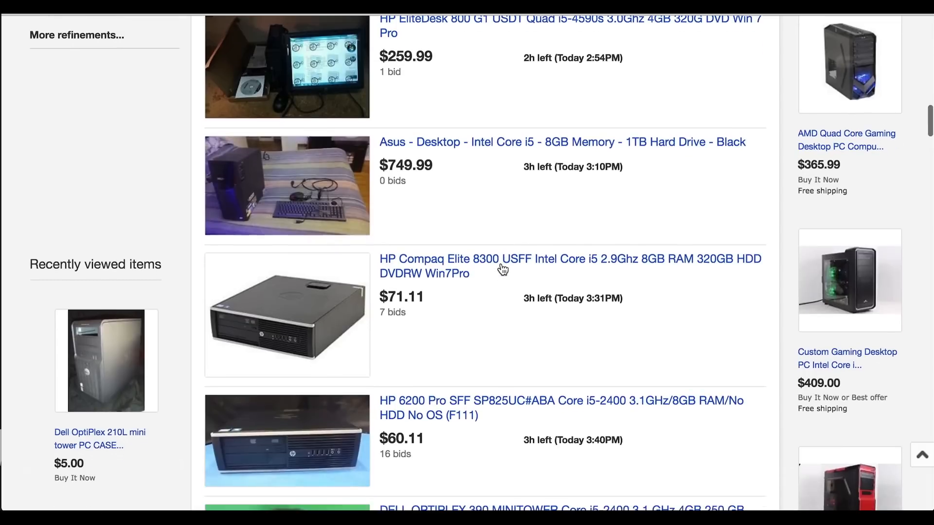
scroll(down, 3)
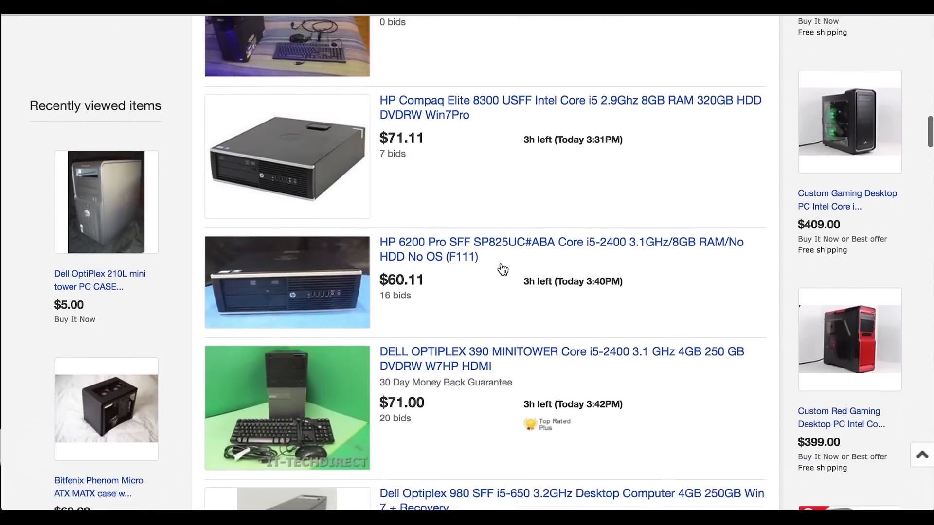
scroll(down, 3)
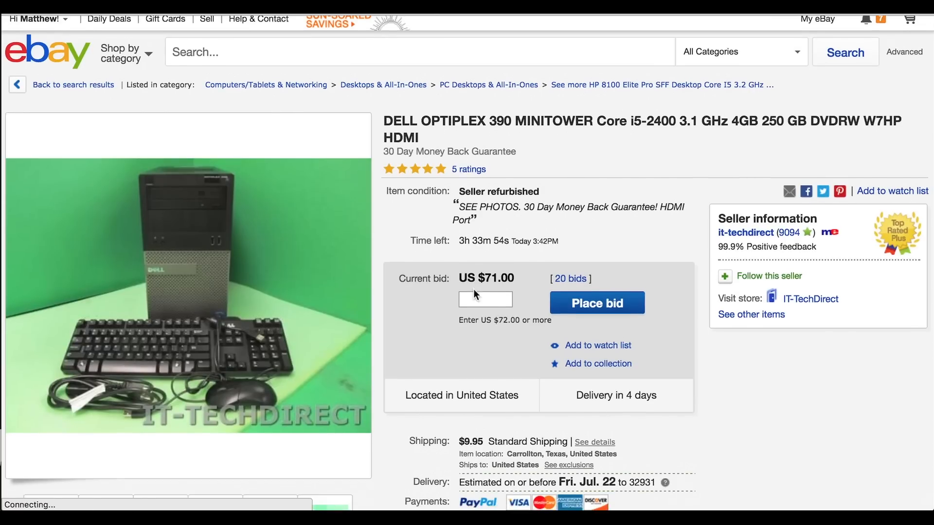
scroll(down, 3)
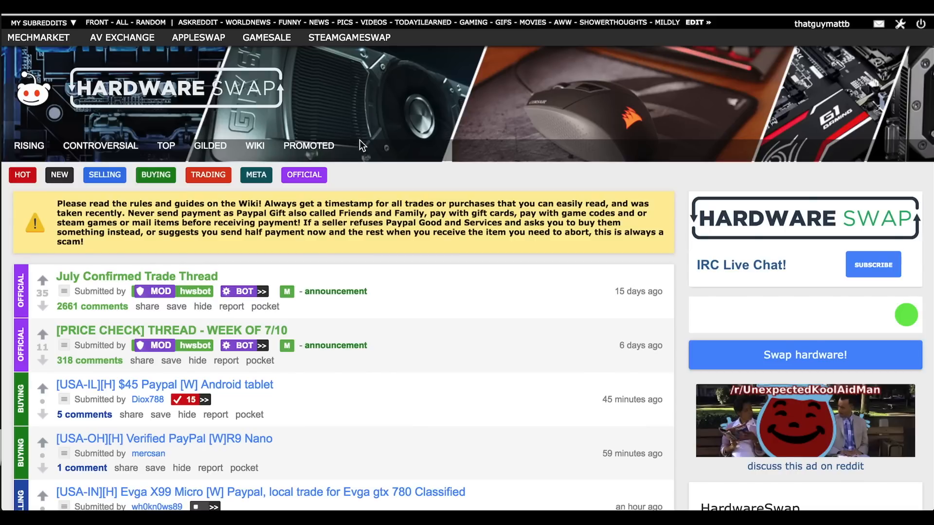
mouse_move(356, 141)
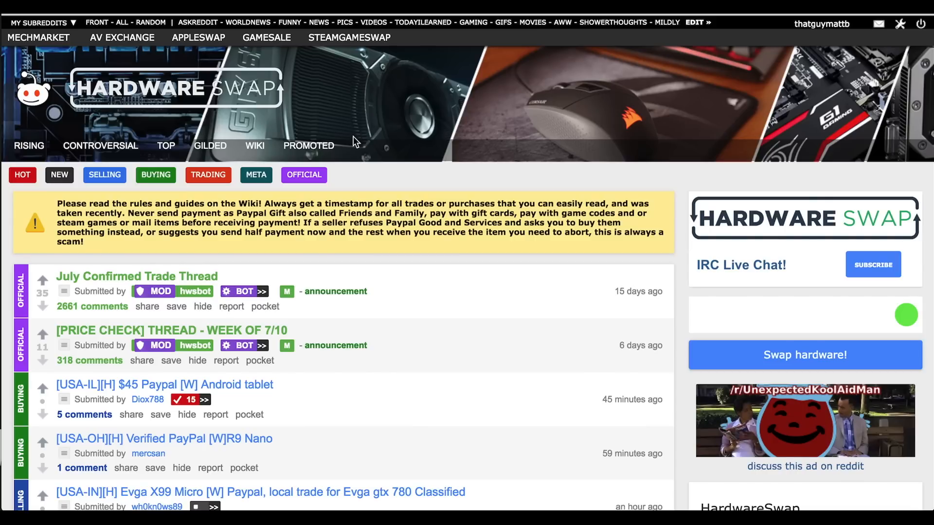
Scroll the r/hardwareswap post list to the [USA-OH] EVGA 970 SSC ACX 2.0 selling thread.
scroll(down, 3)
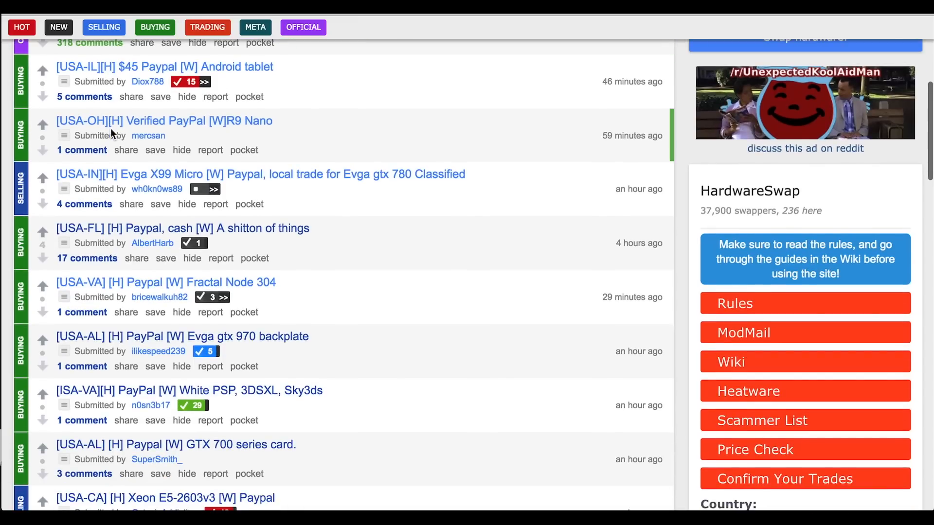
scroll(down, 3)
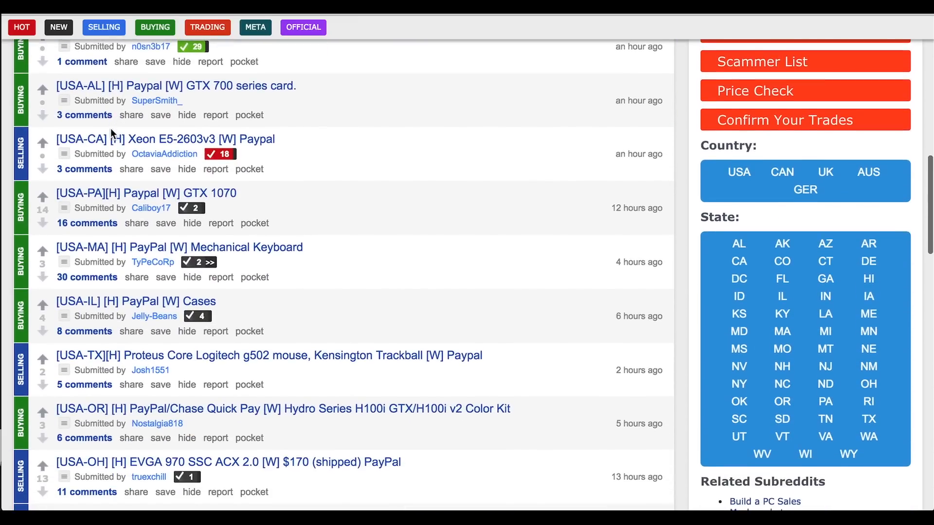
scroll(down, 3)
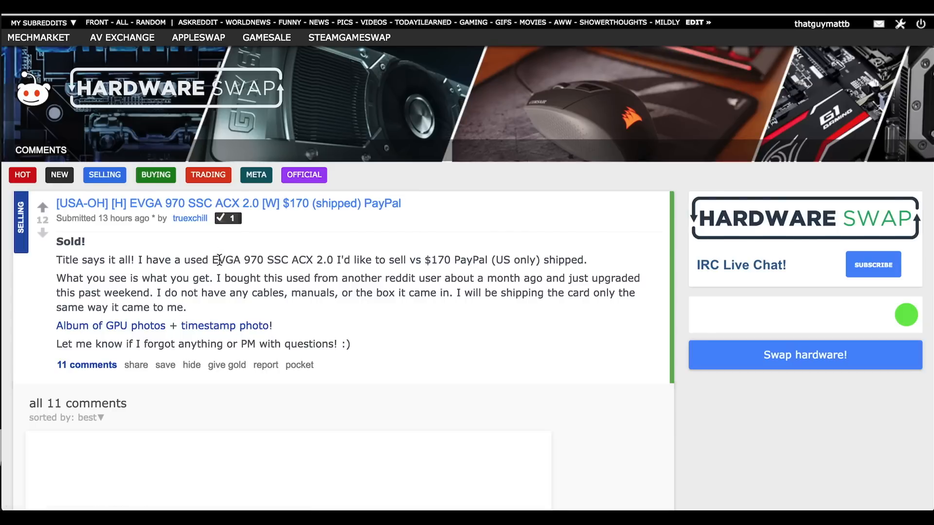
drag(212, 260, 587, 260)
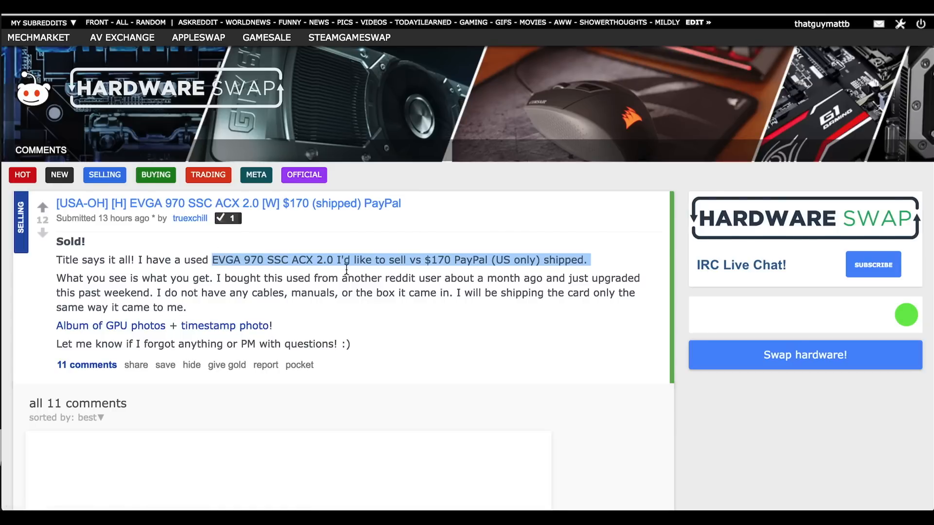
drag(587, 259, 488, 259)
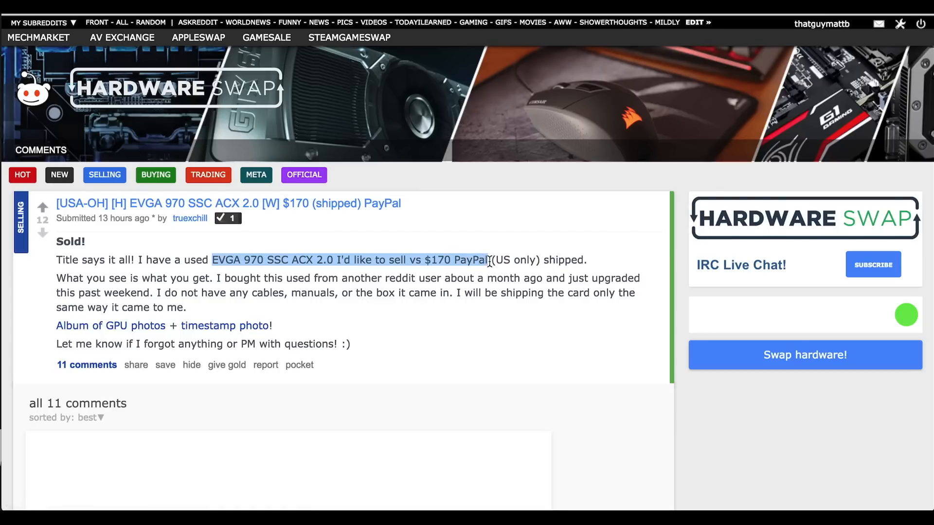
click(488, 259)
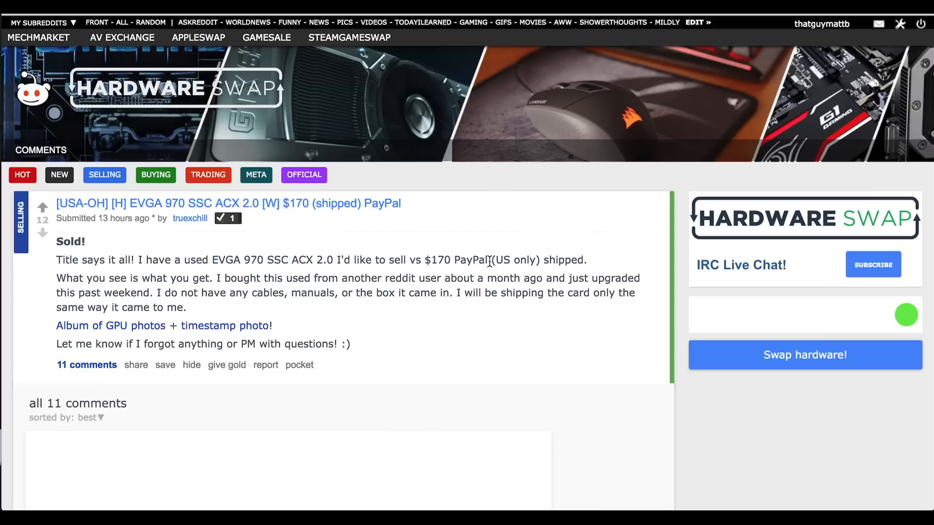